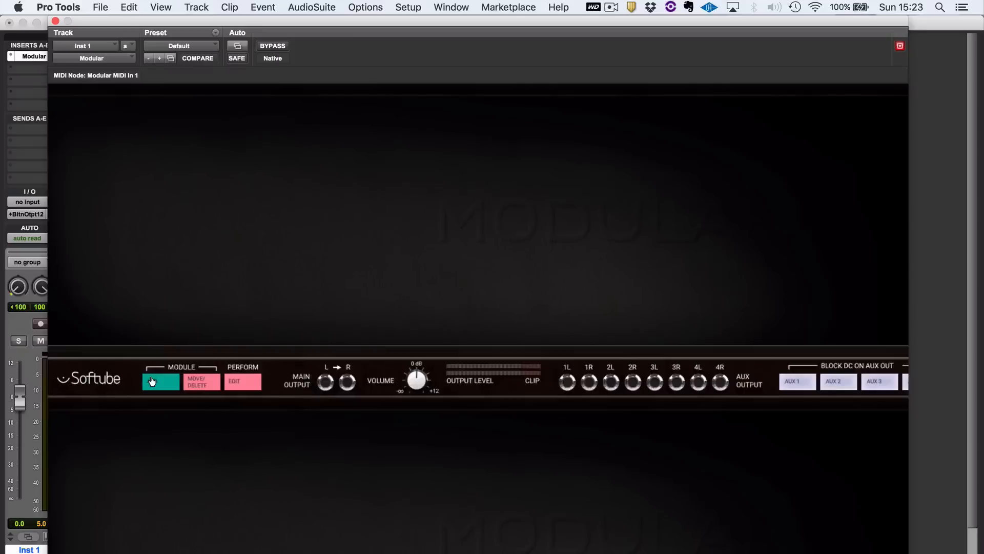
- Open Modular's module browser showing modules grouped by maker and category
left_click(161, 380)
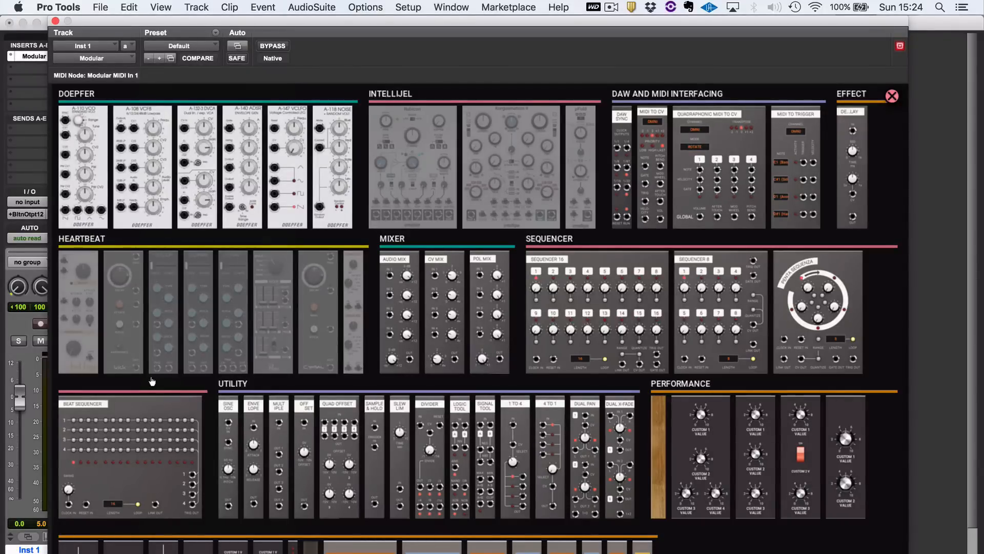
- Scroll the module list, then close the browser to return to the empty rack
scroll("down", 3)
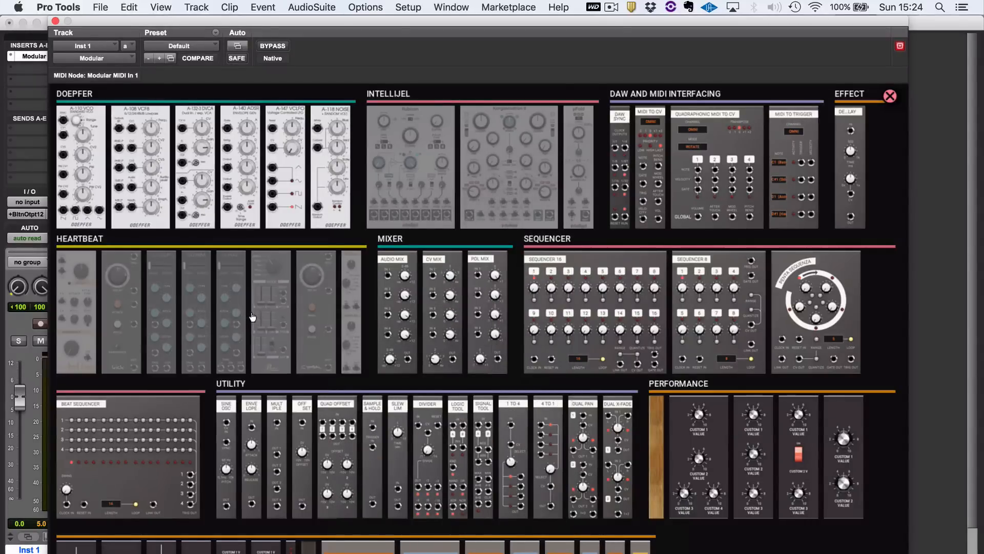
left_click(140, 166)
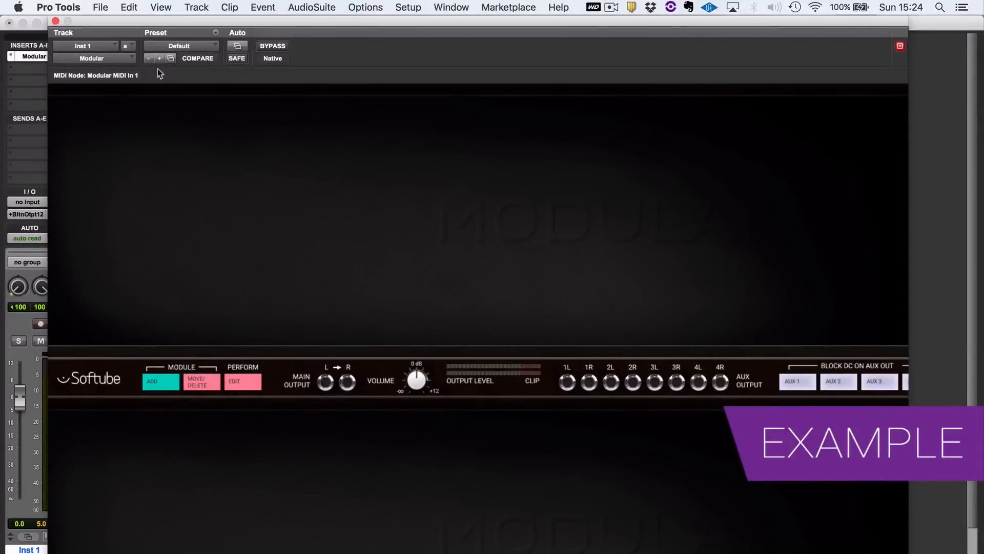
- Load the Tut Fig3 Sequencer factory preset from the plugin Preset menu
left_click(181, 45)
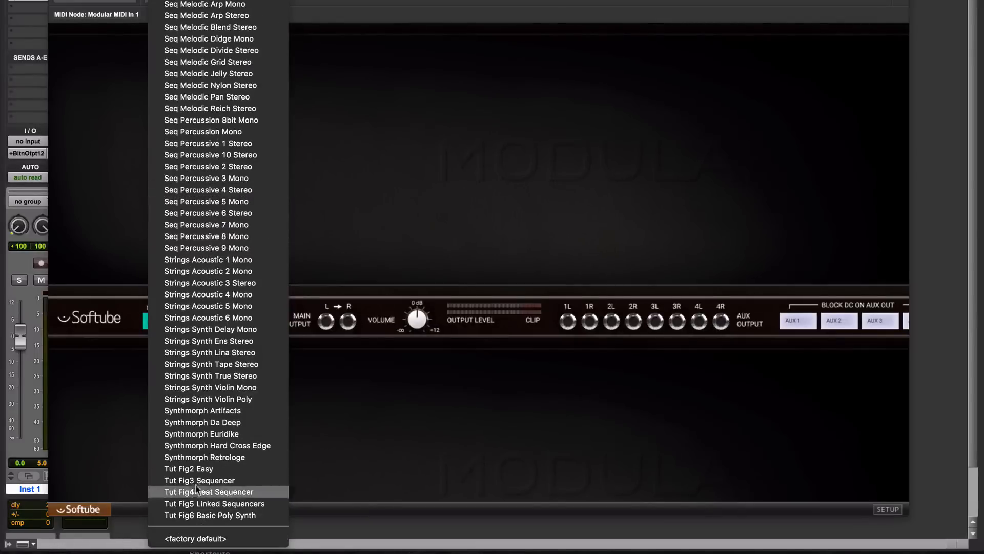
mouse_move(199, 480)
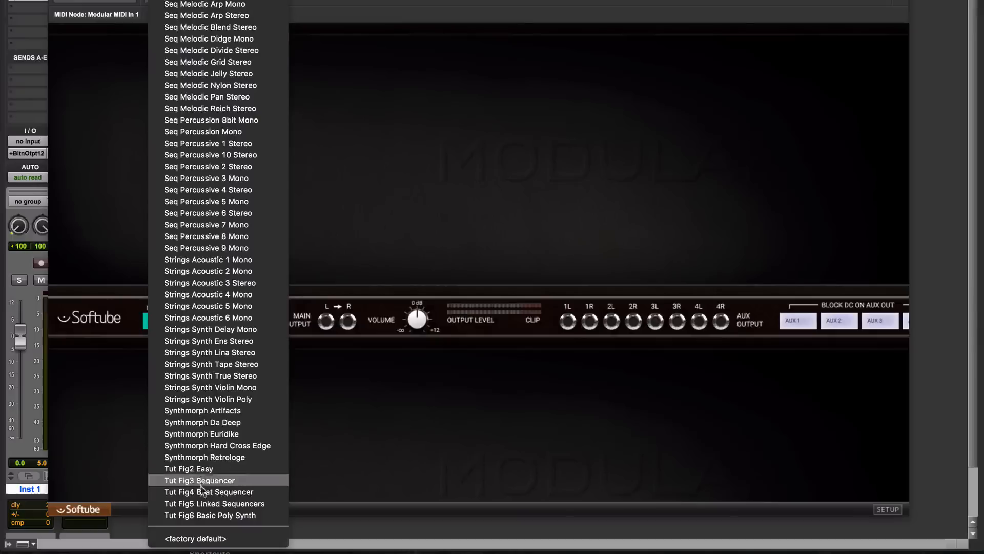
mouse_move(188, 468)
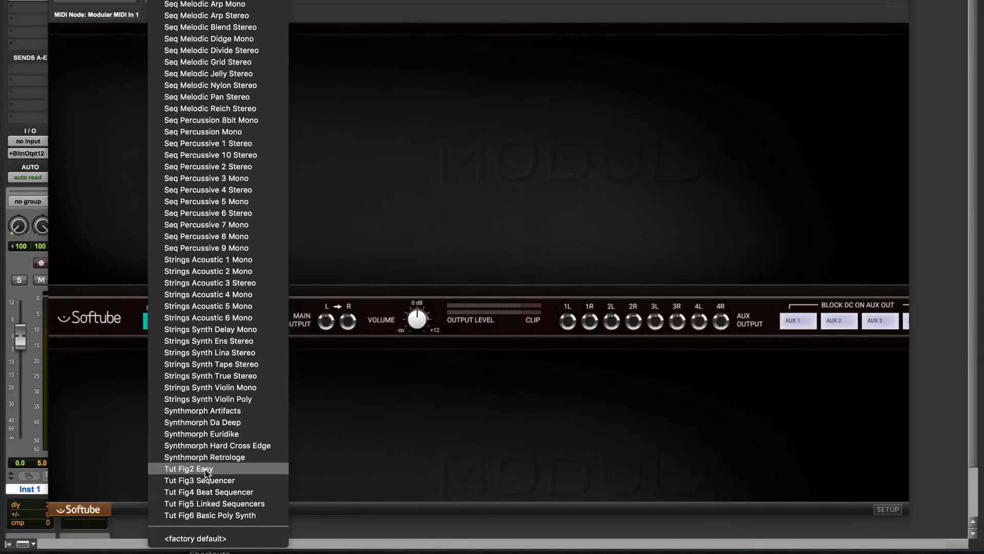
left_click(188, 468)
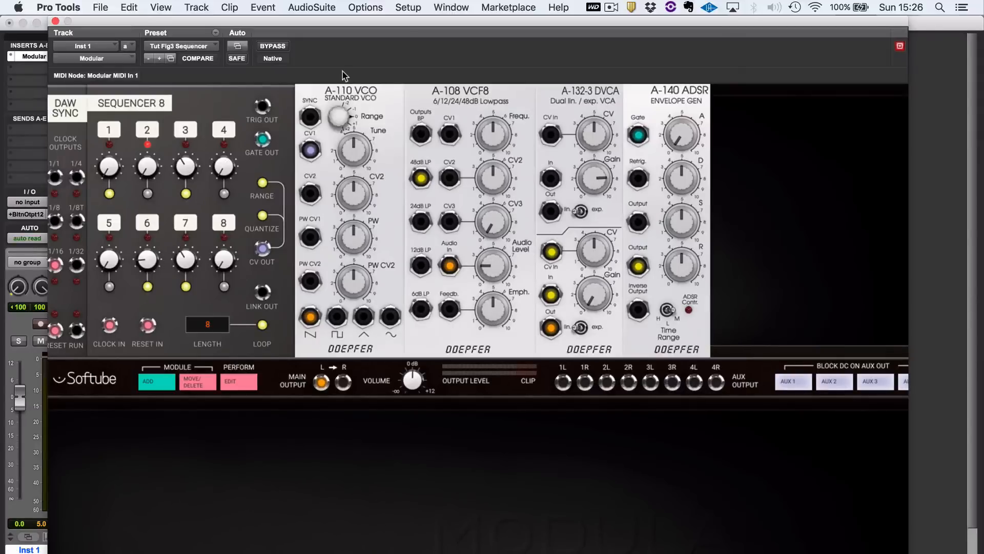
- Load the Kick Snare seq user preset from the Preset menu
left_click(65, 106)
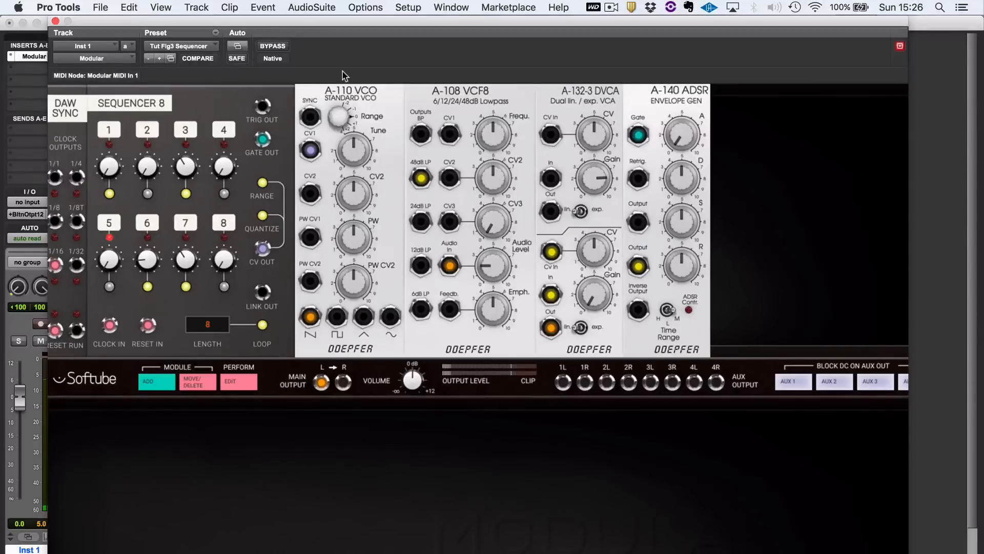
left_click(181, 45)
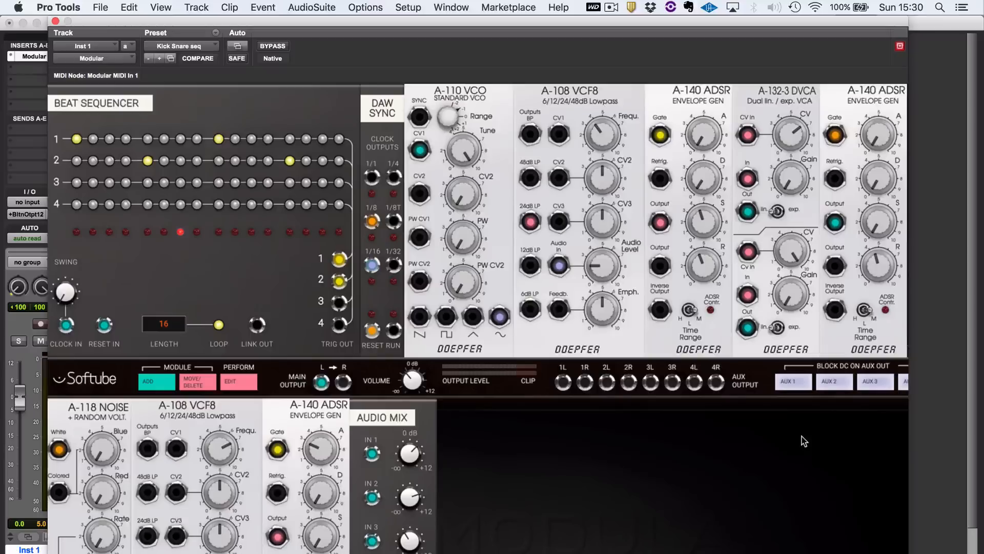
left_click(542, 341)
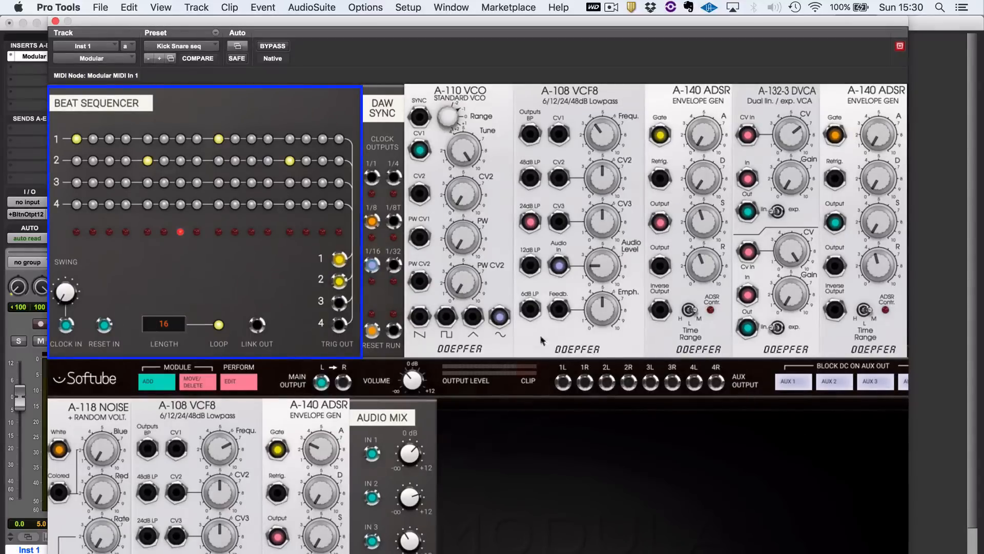